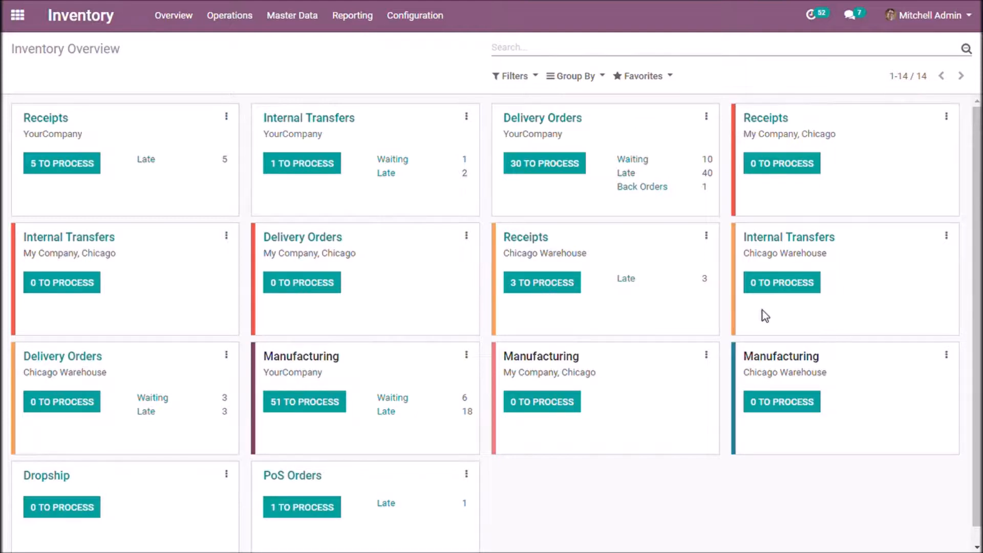
pyautogui.moveTo(660, 267)
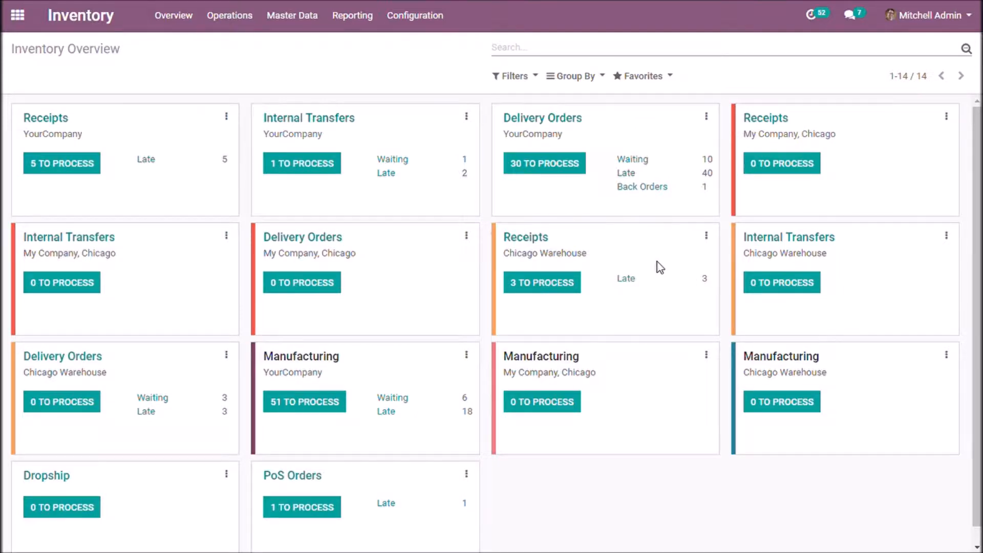
# - Open the Warehouse Dashboard from the Inventory Reporting menu
pyautogui.click(352, 15)
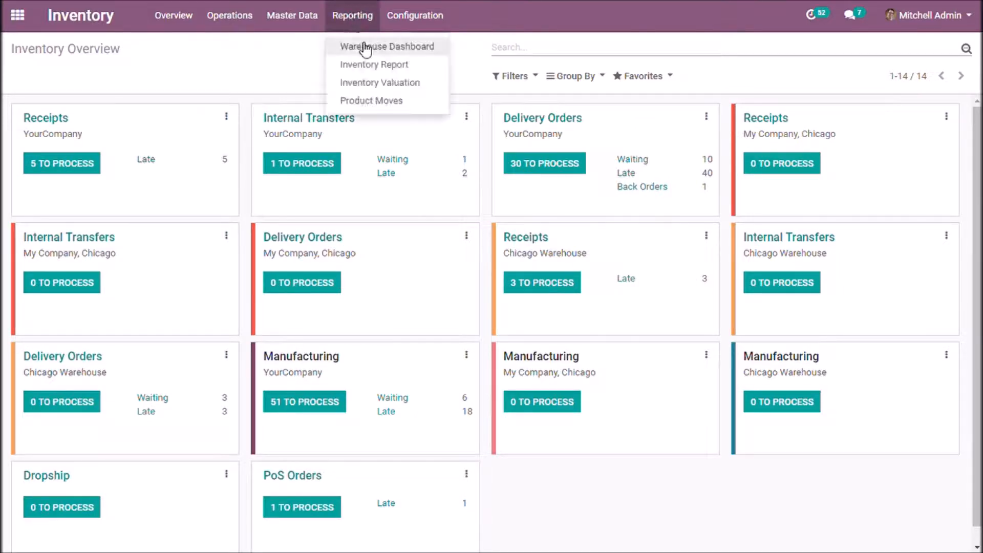
pyautogui.click(387, 46)
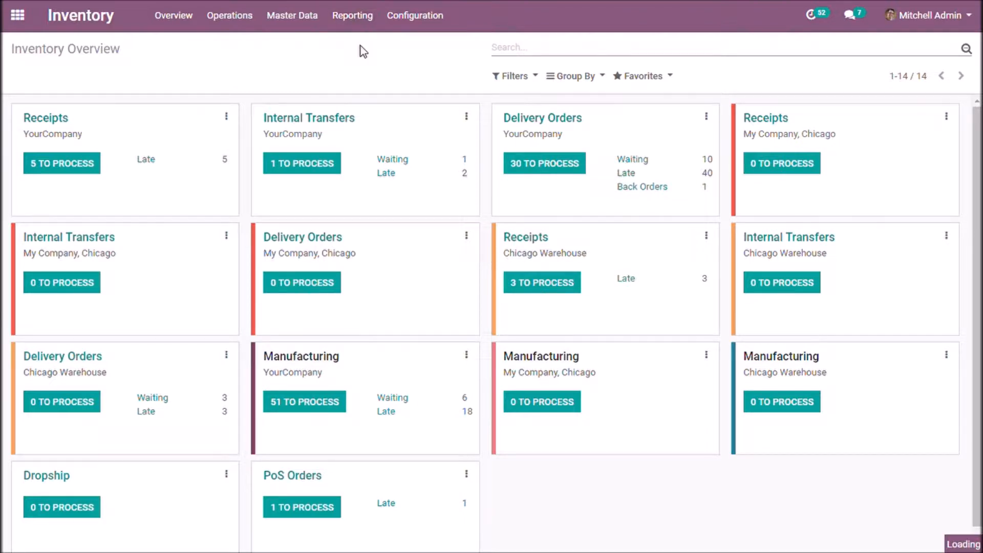
# - Let the Warehouse Dashboard load and scroll past the graph and pivot to the daily cohort grid
pyautogui.click(352, 15)
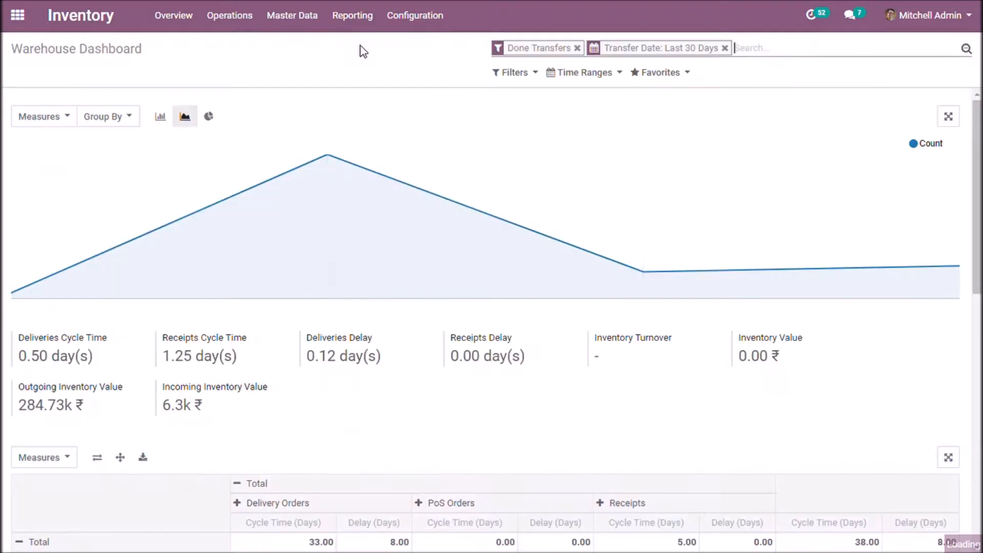
pyautogui.moveTo(900, 225)
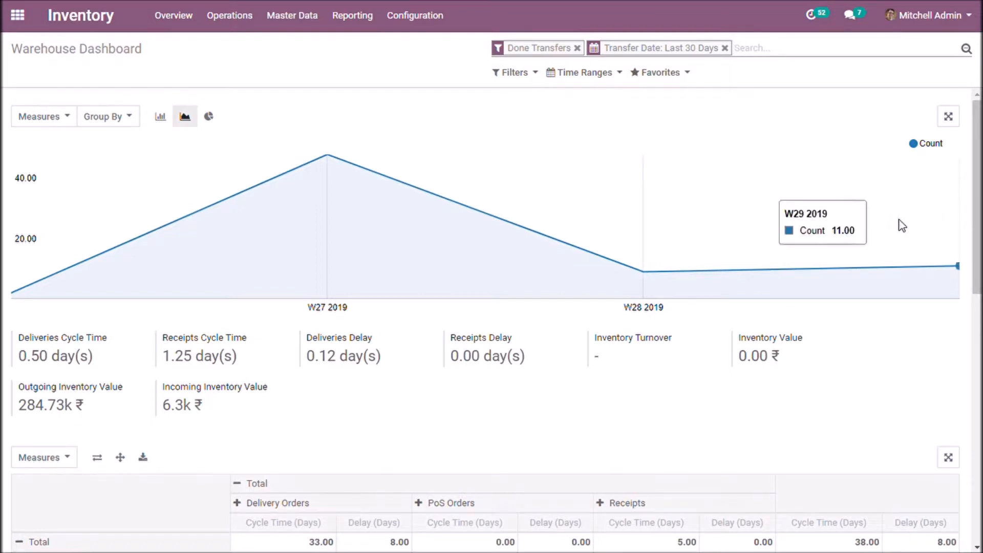
pyautogui.scroll(-3)
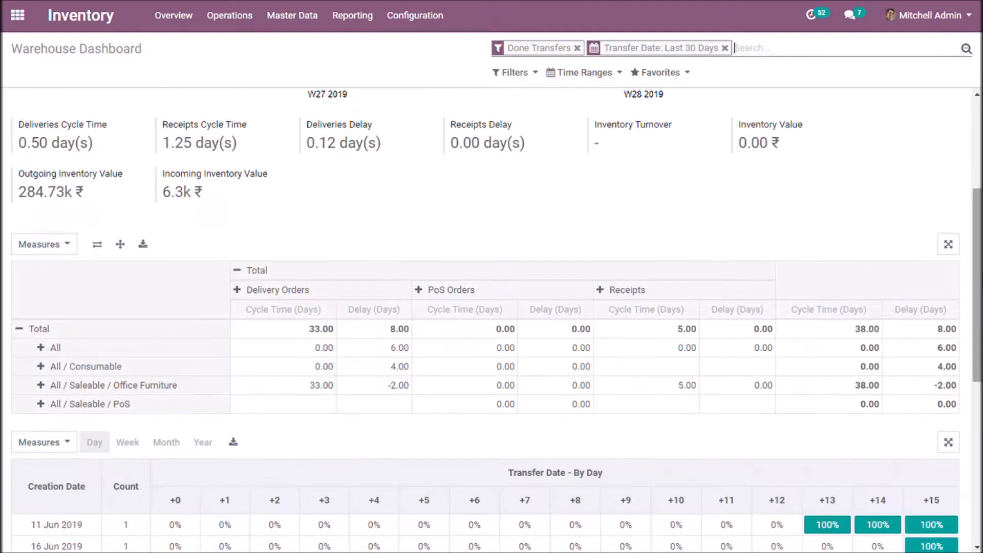
pyautogui.scroll(-3)
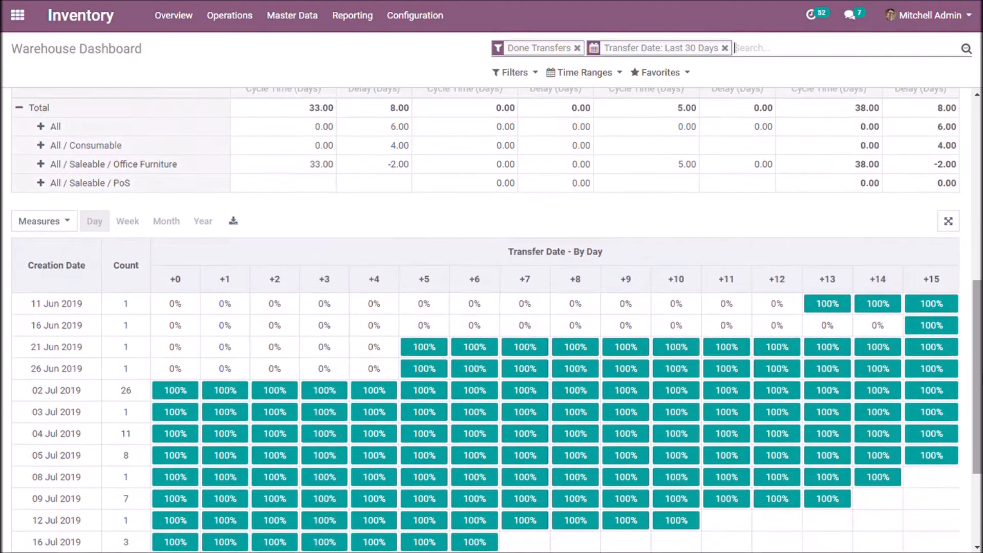
pyautogui.scroll(-3)
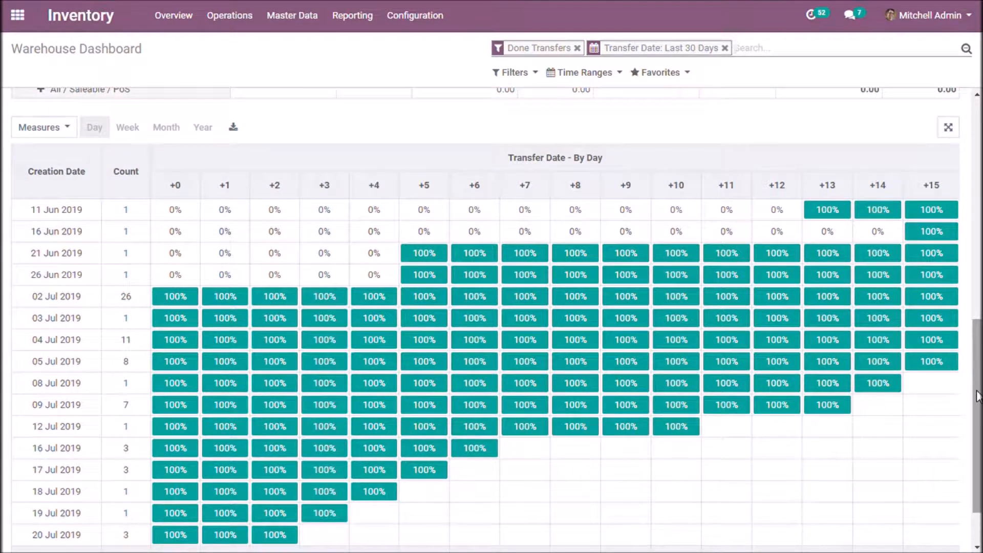
pyautogui.scroll(-3)
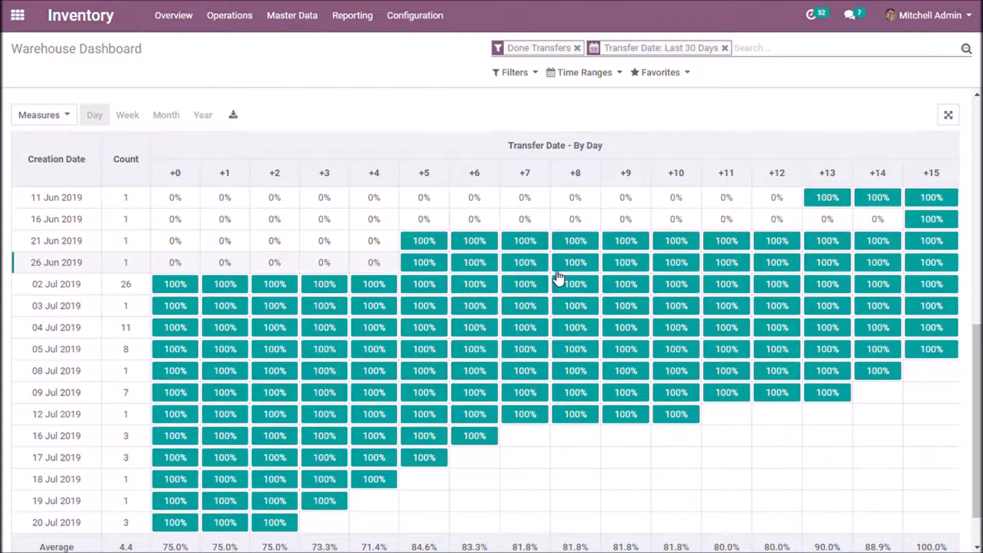
pyautogui.click(44, 115)
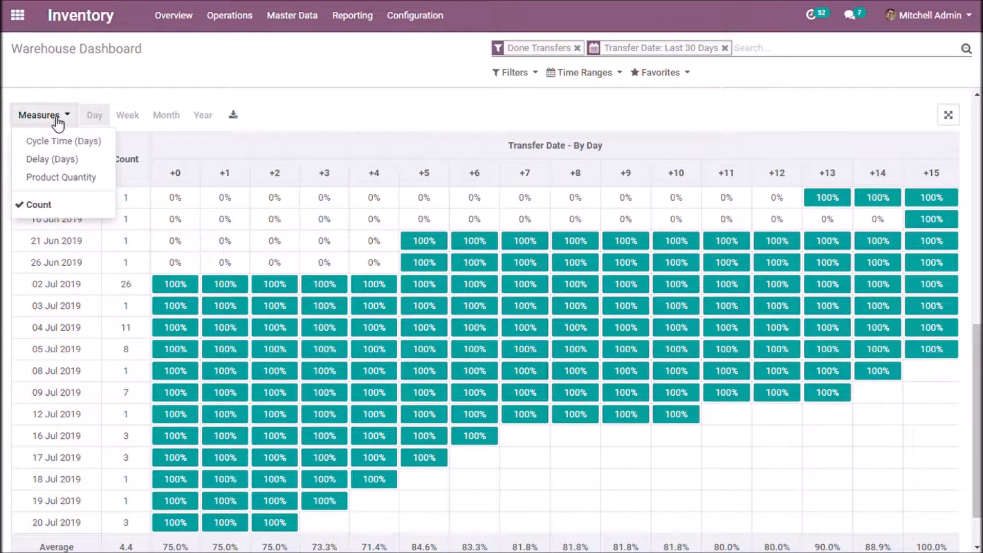
pyautogui.moveTo(56, 141)
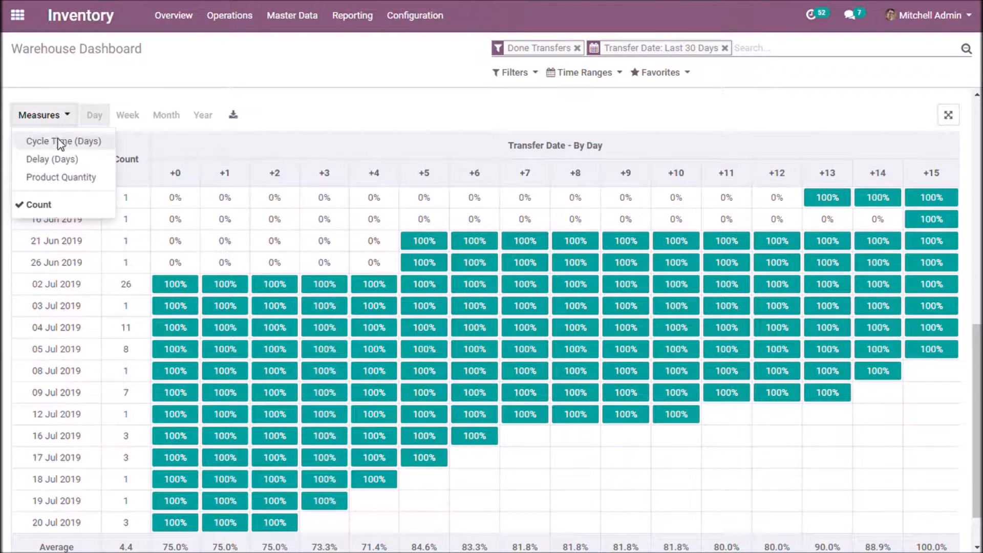
pyautogui.moveTo(64, 185)
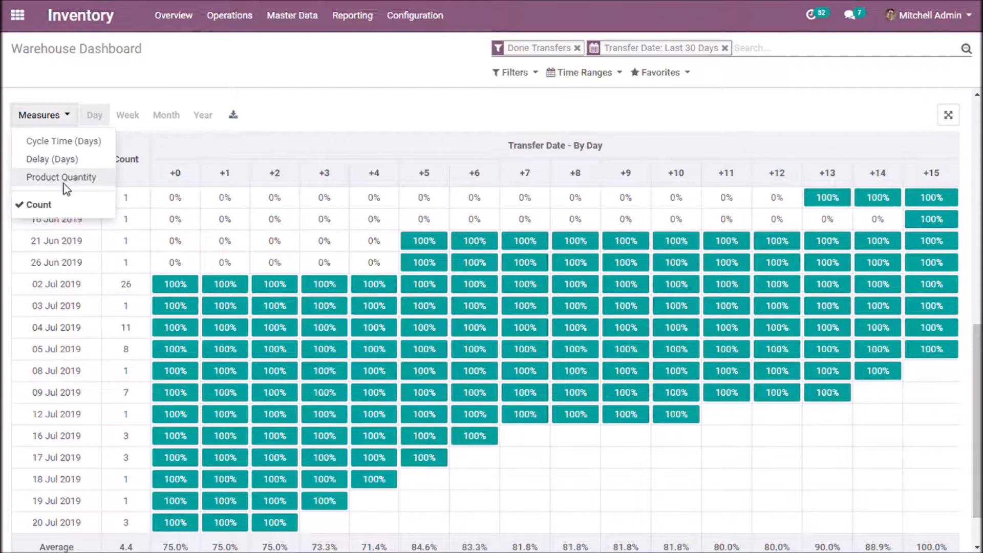
pyautogui.moveTo(272, 132)
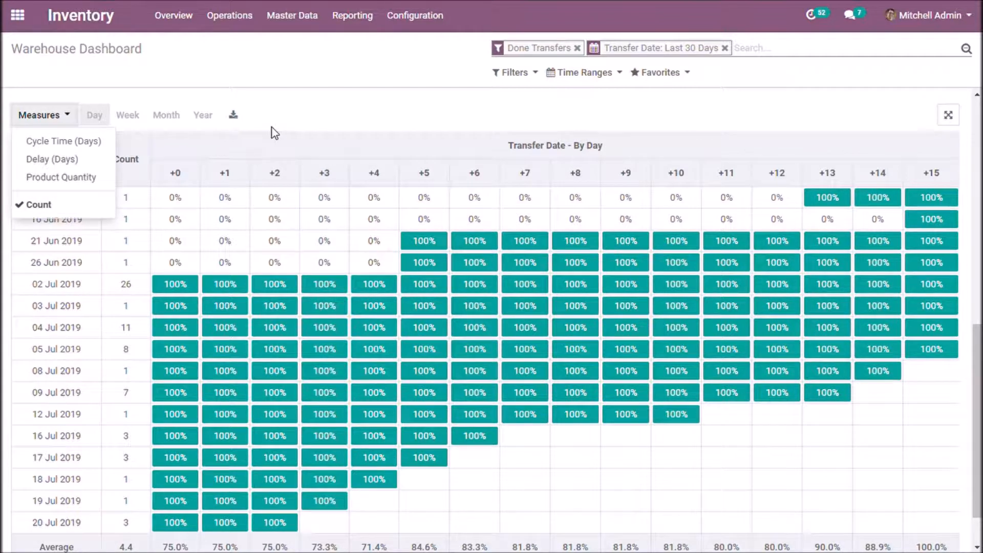
pyautogui.click(127, 115)
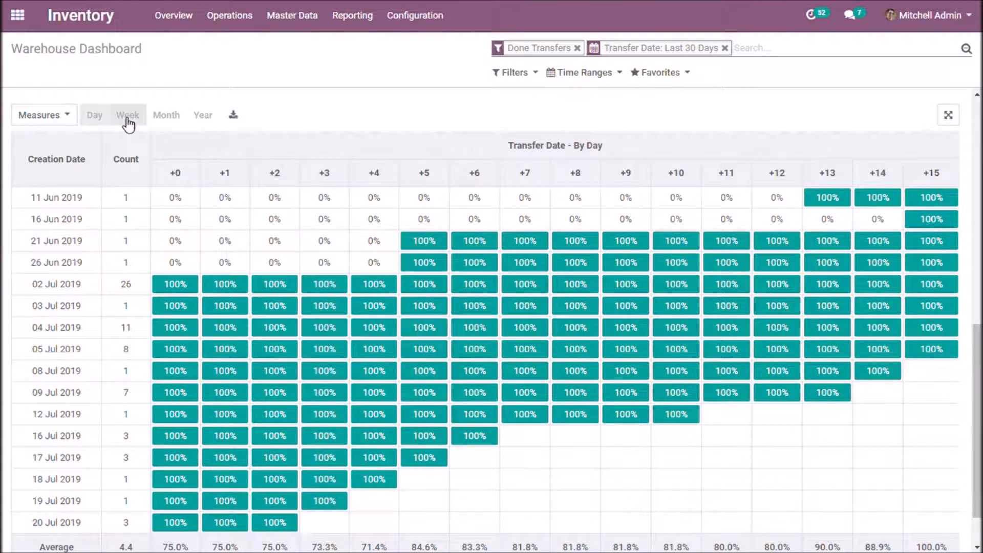
pyautogui.moveTo(118, 127)
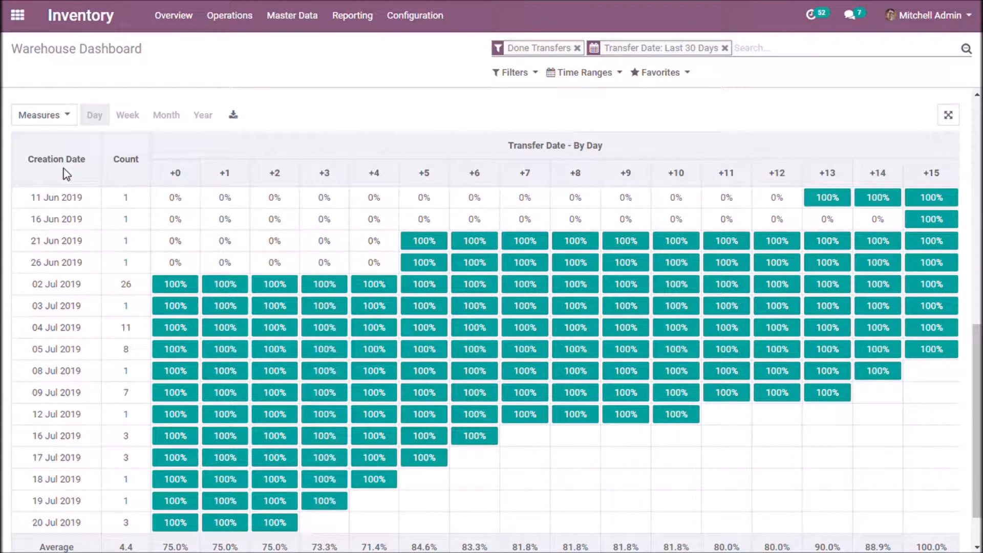
pyautogui.moveTo(141, 176)
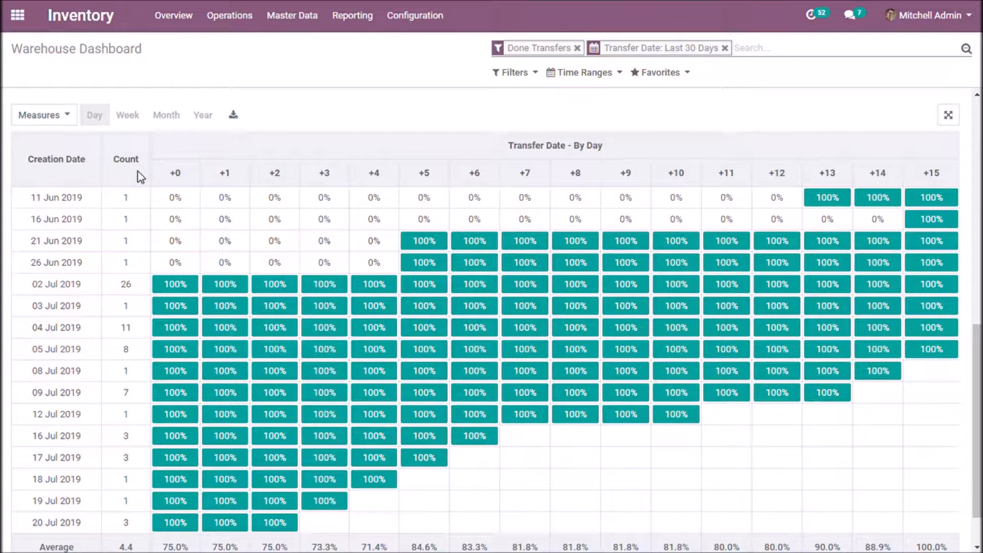
pyautogui.moveTo(308, 151)
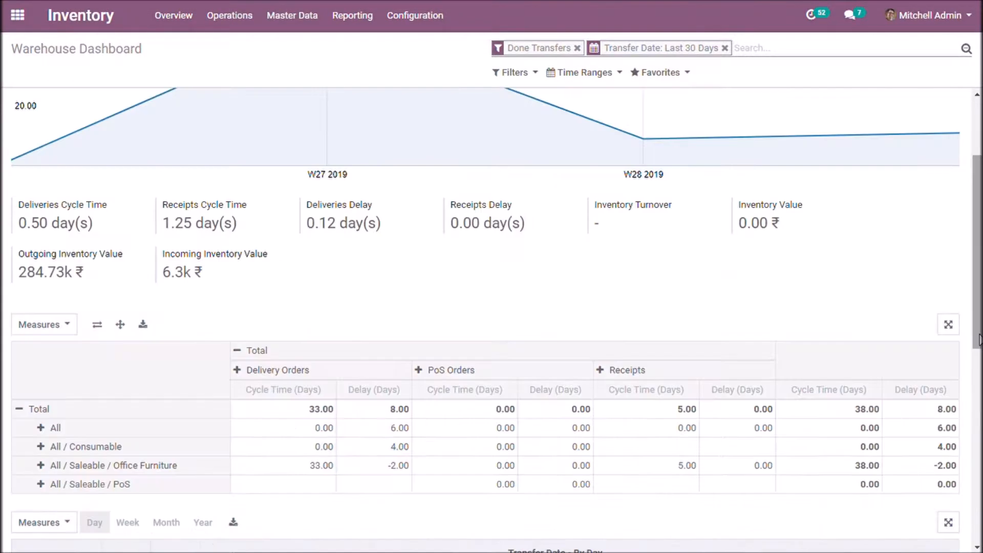
pyautogui.scroll(-3)
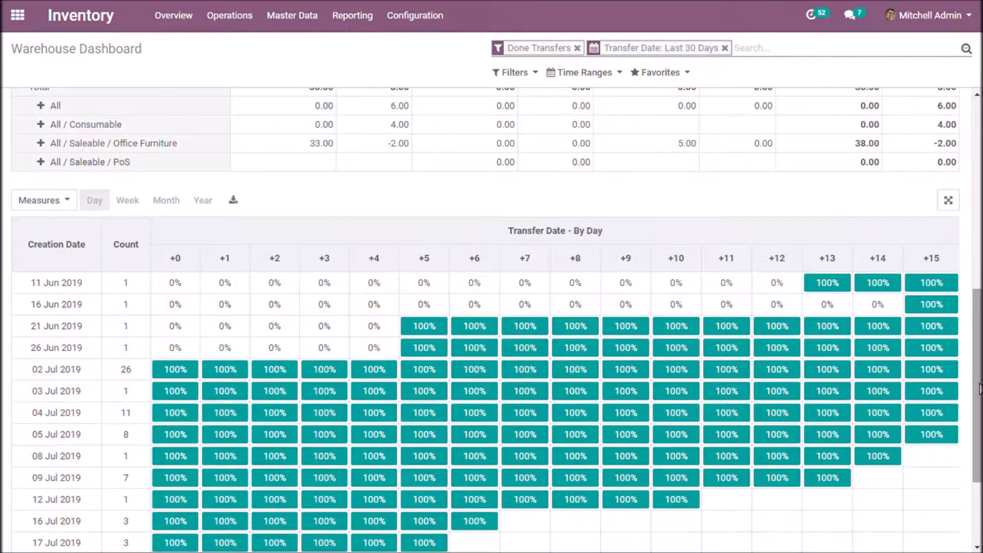
pyautogui.scroll(-3)
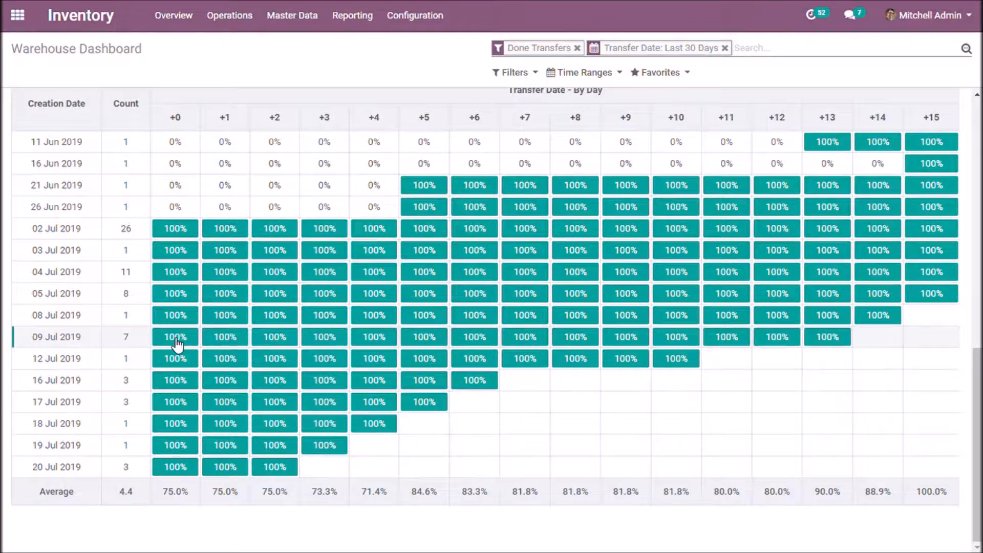
pyautogui.moveTo(595, 106)
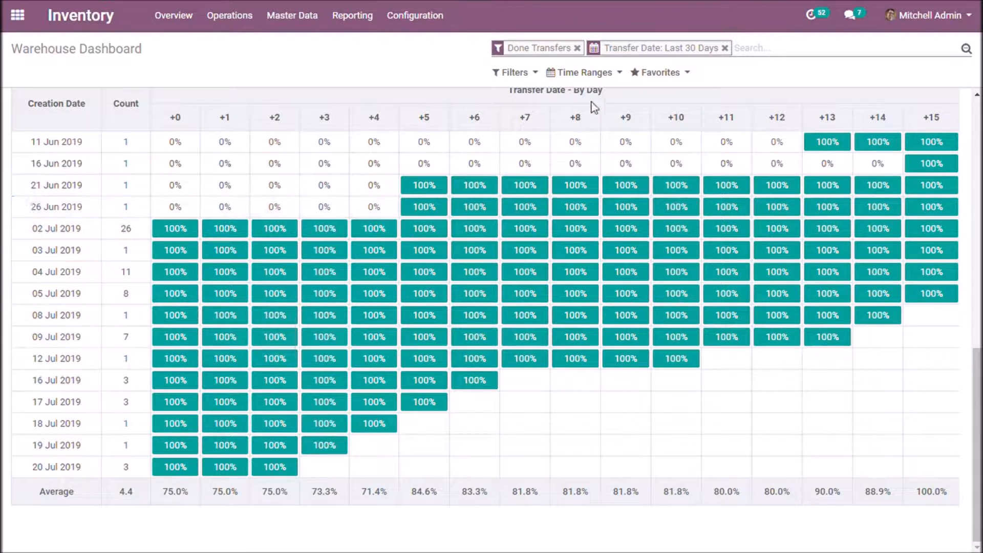
# - Remove the Done Transfers and Transfer Date: Last 30 Days filter facets
pyautogui.click(577, 48)
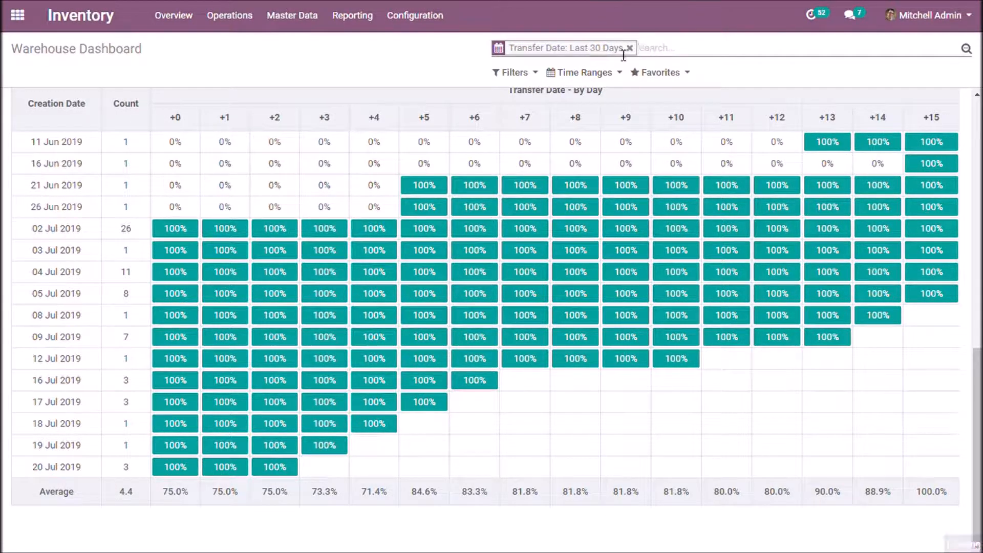
pyautogui.click(631, 48)
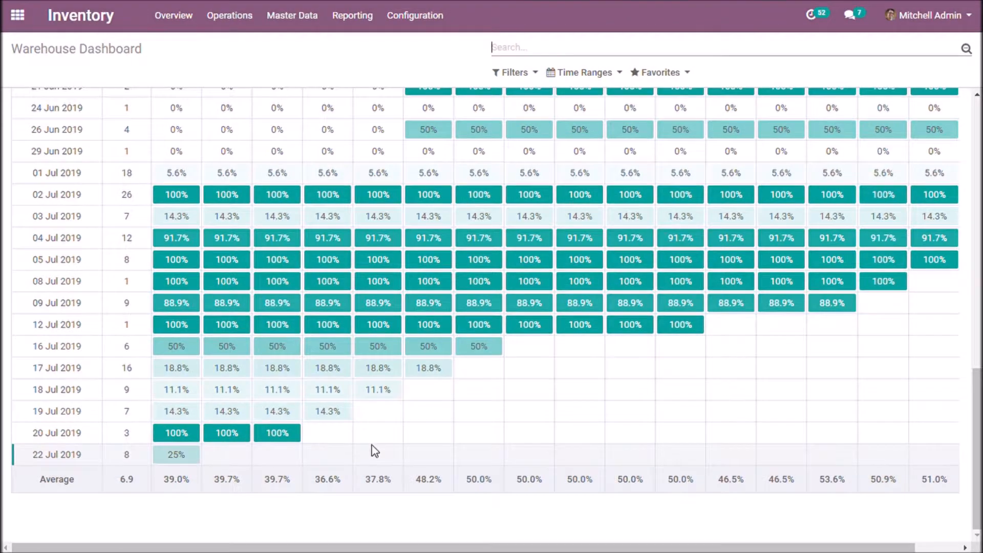
pyautogui.moveTo(64, 466)
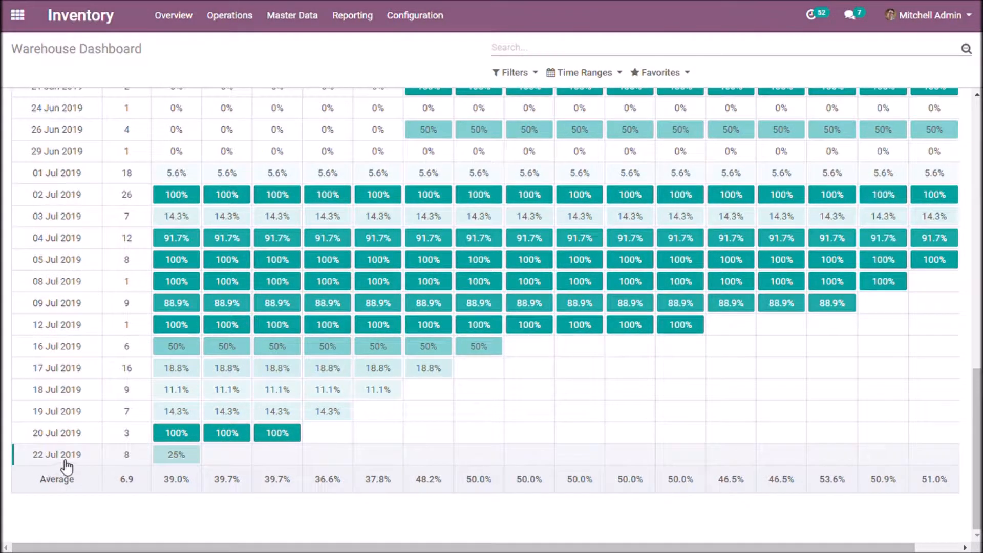
pyautogui.moveTo(132, 465)
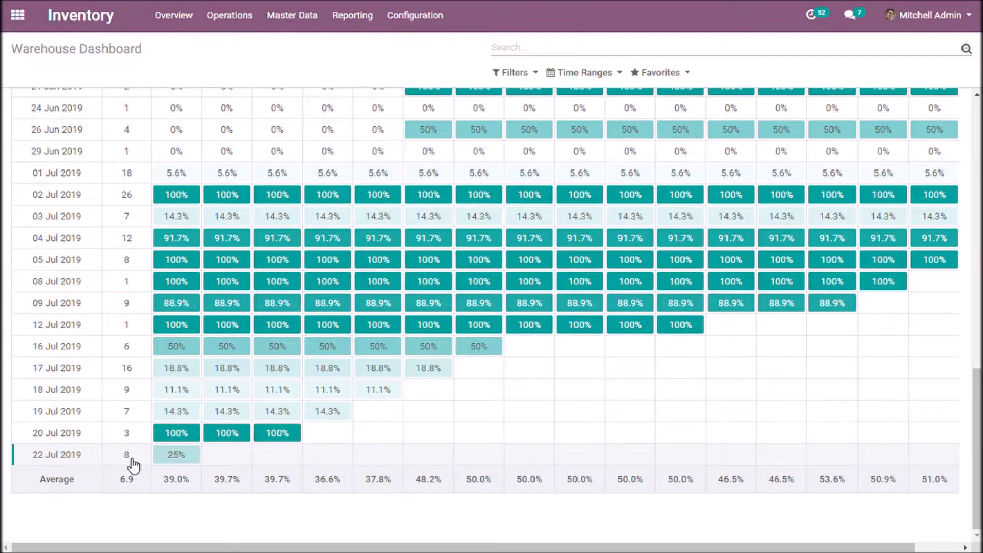
pyautogui.moveTo(174, 459)
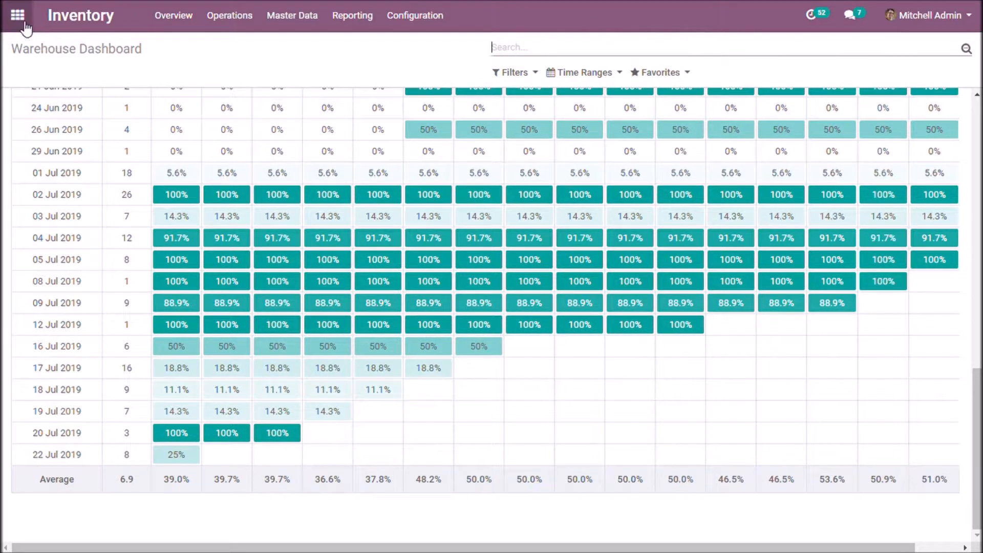
# - Start a new Sales quotation for customer Abc solutions
pyautogui.click(17, 15)
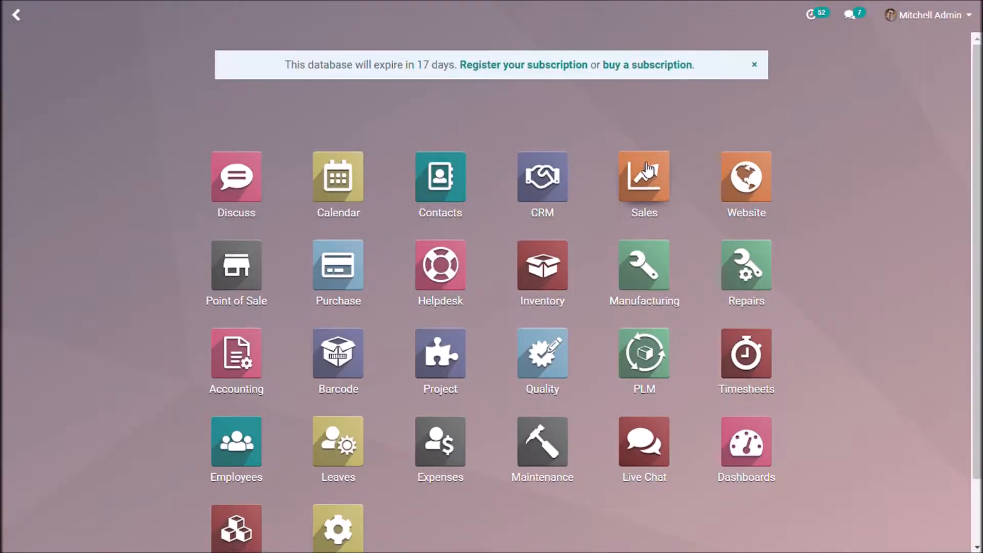
pyautogui.click(645, 177)
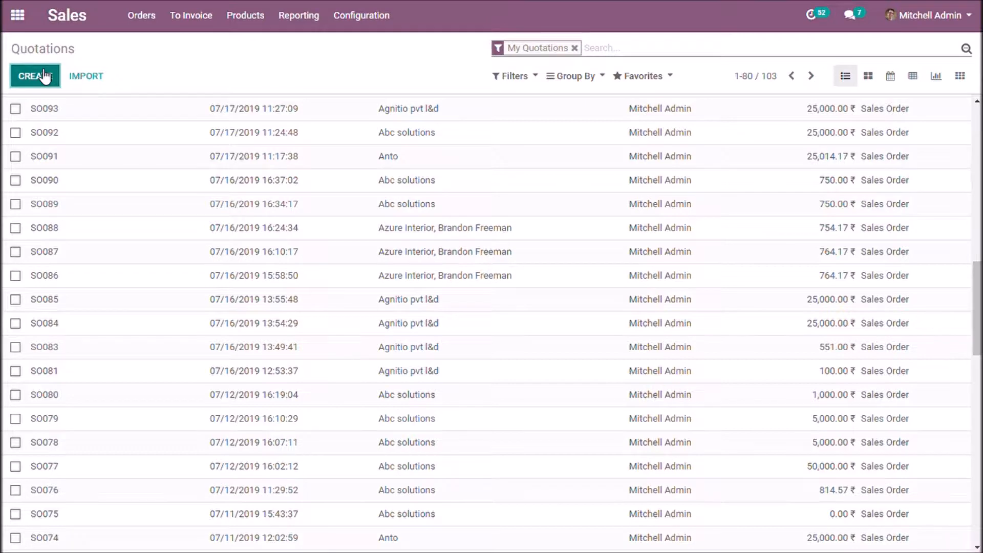
pyautogui.click(35, 76)
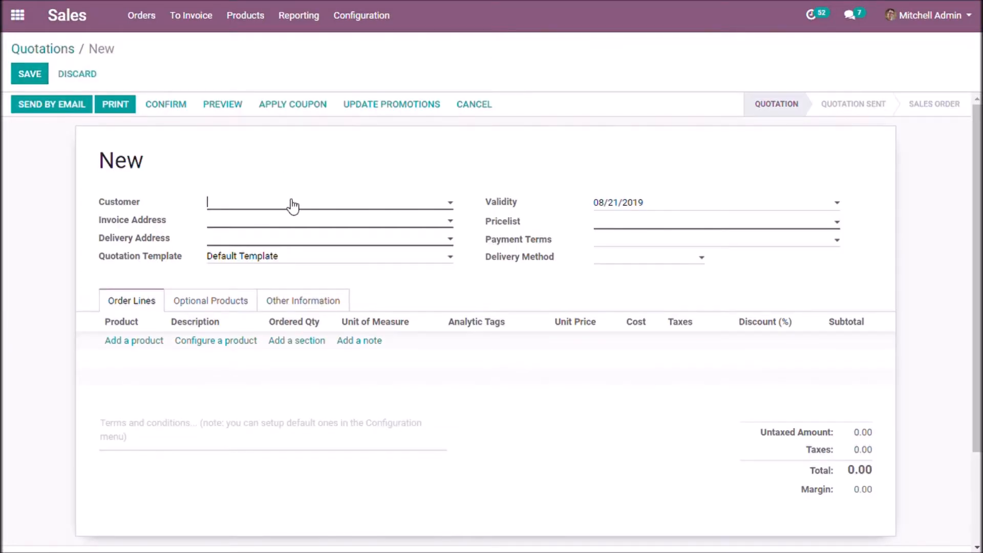
pyautogui.write('Abc solutions')
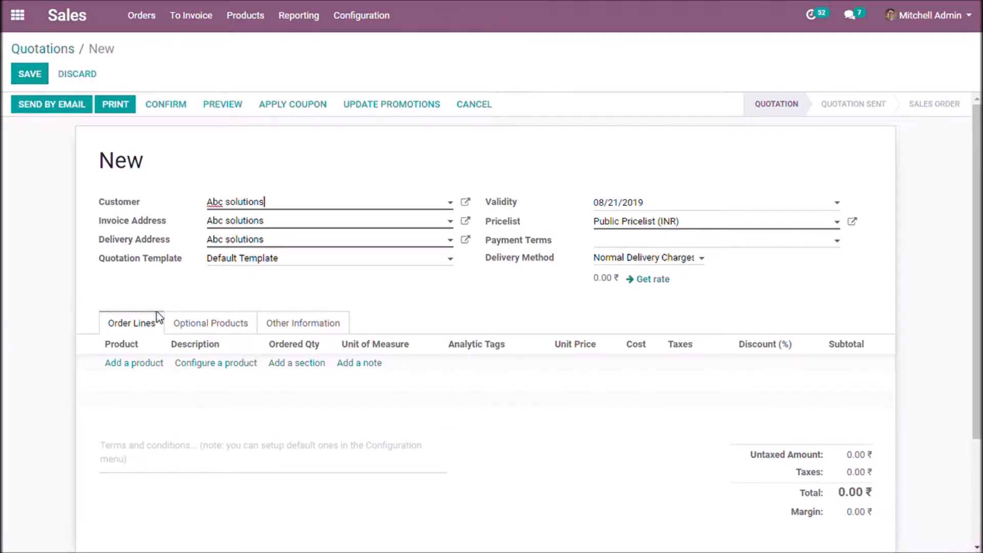
# - Add a [CONS_0001] Whiteboard Pen line, save quotation SO126, and return home
pyautogui.click(134, 362)
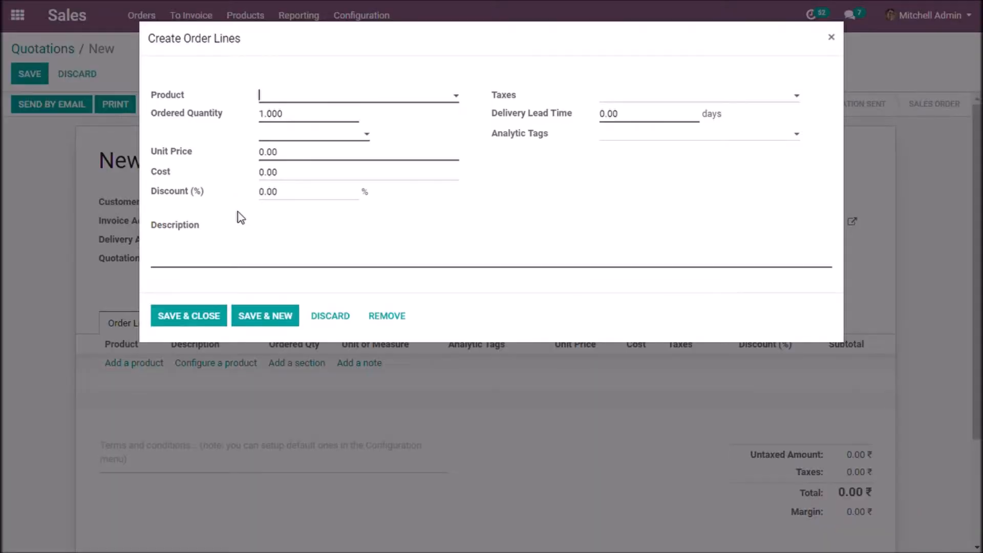
pyautogui.click(357, 95)
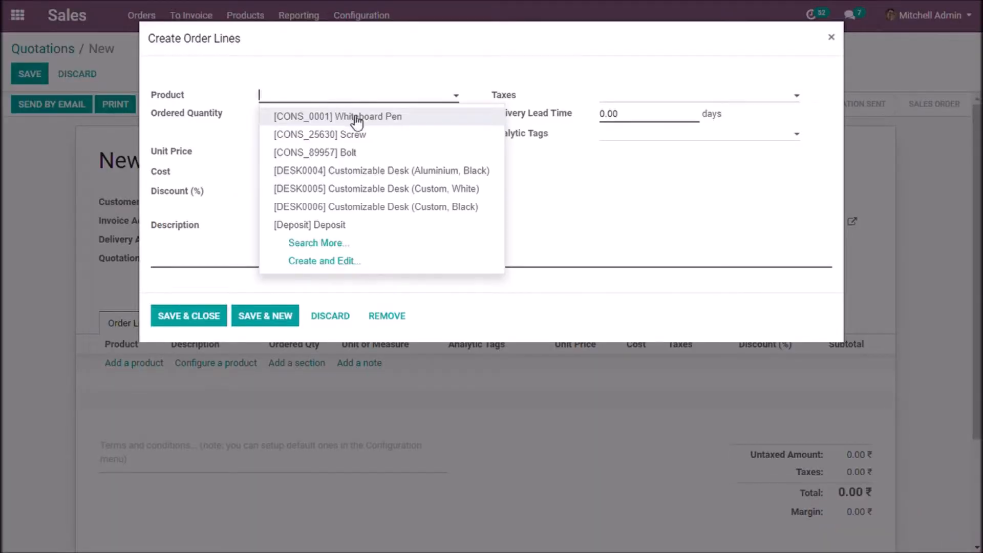
pyautogui.click(357, 117)
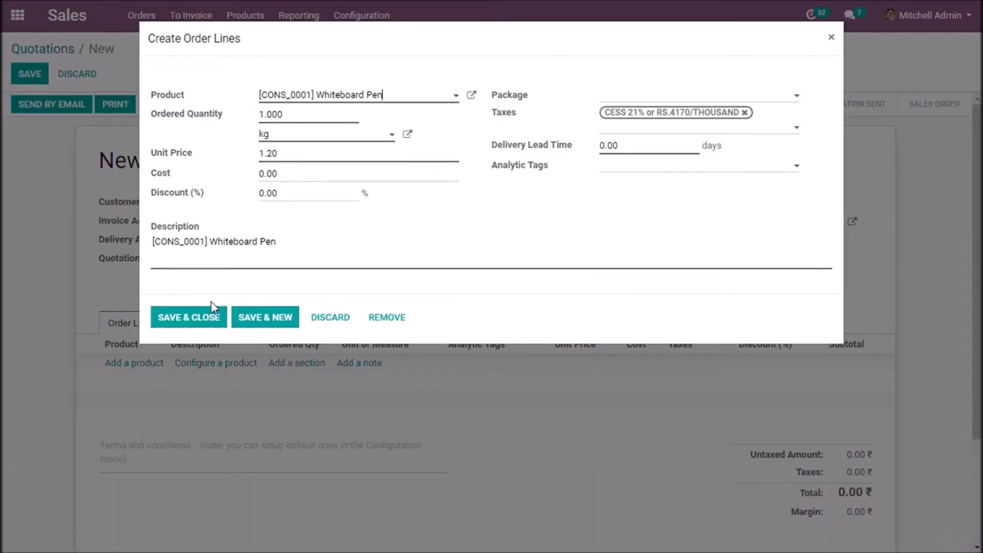
pyautogui.click(189, 317)
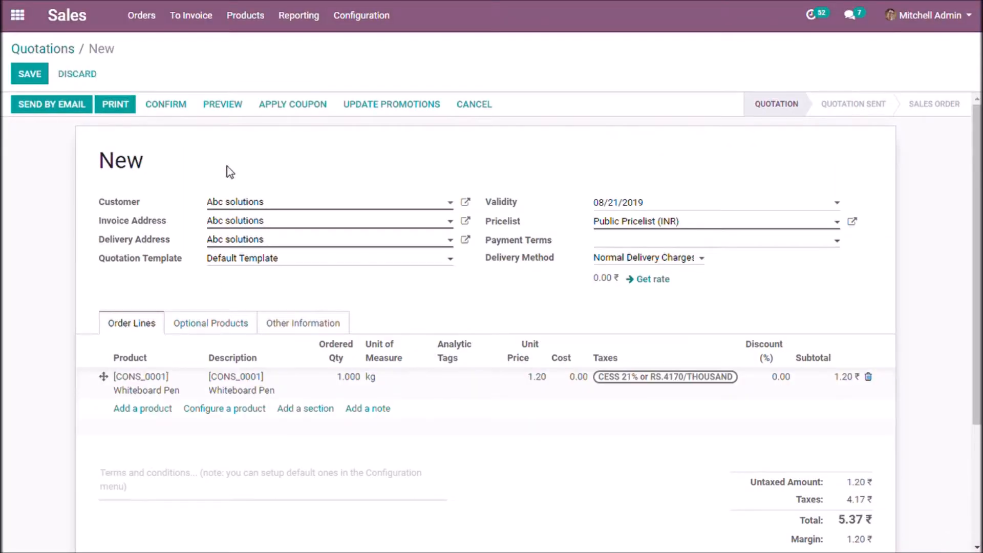
pyautogui.click(166, 105)
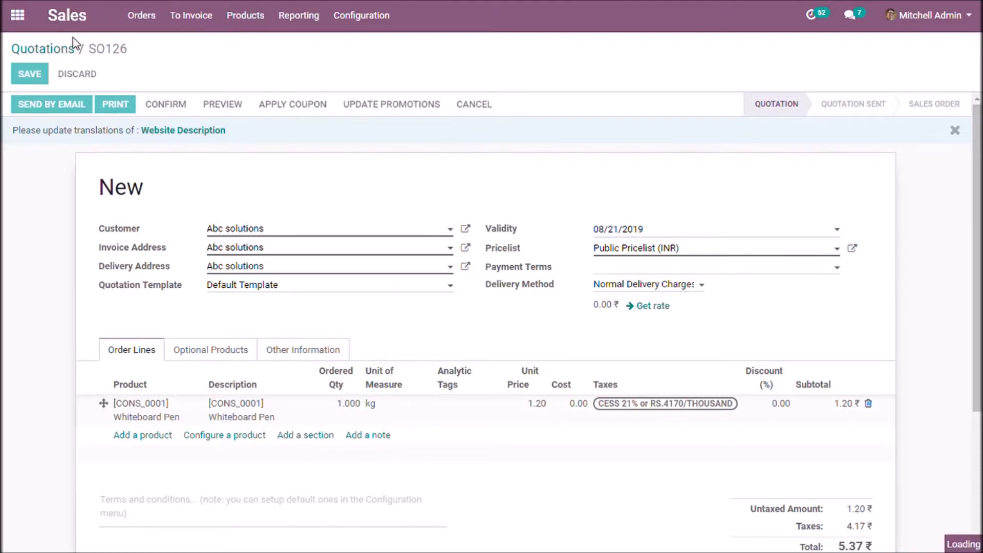
pyautogui.click(20, 14)
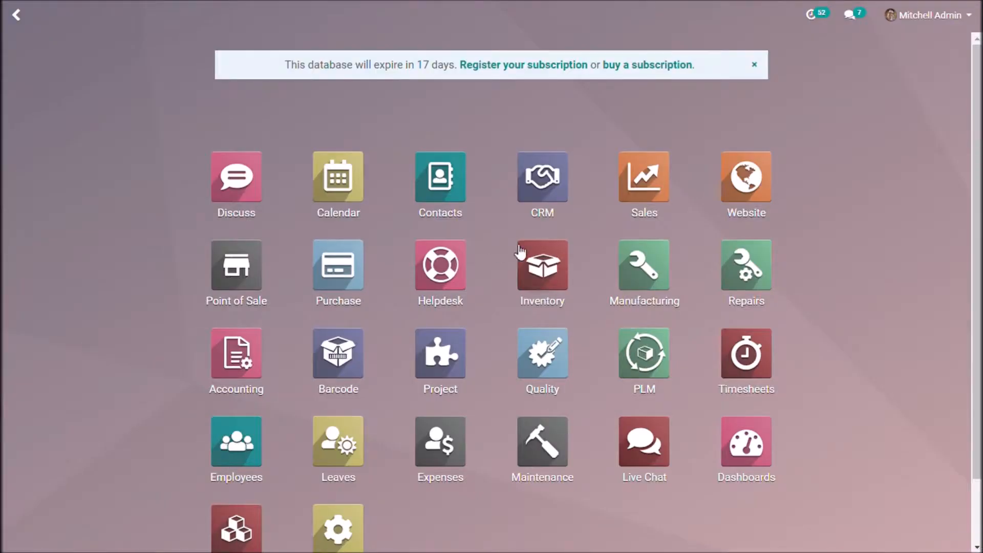
pyautogui.click(542, 265)
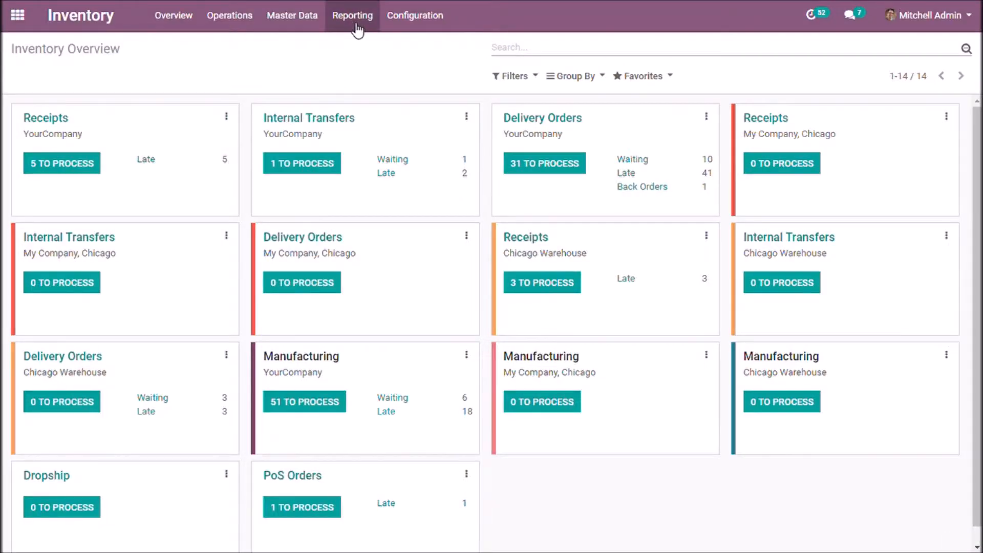
pyautogui.click(352, 15)
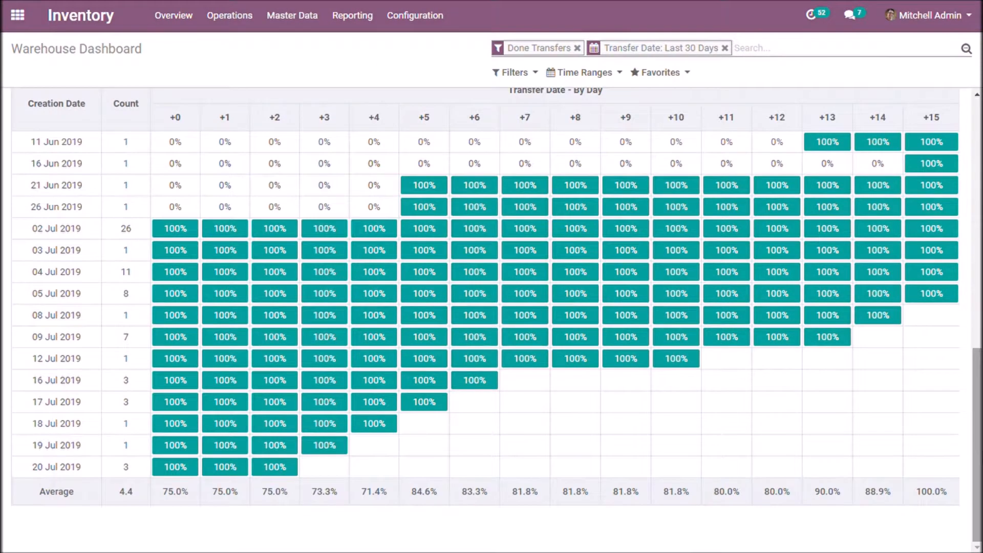
pyautogui.click(575, 48)
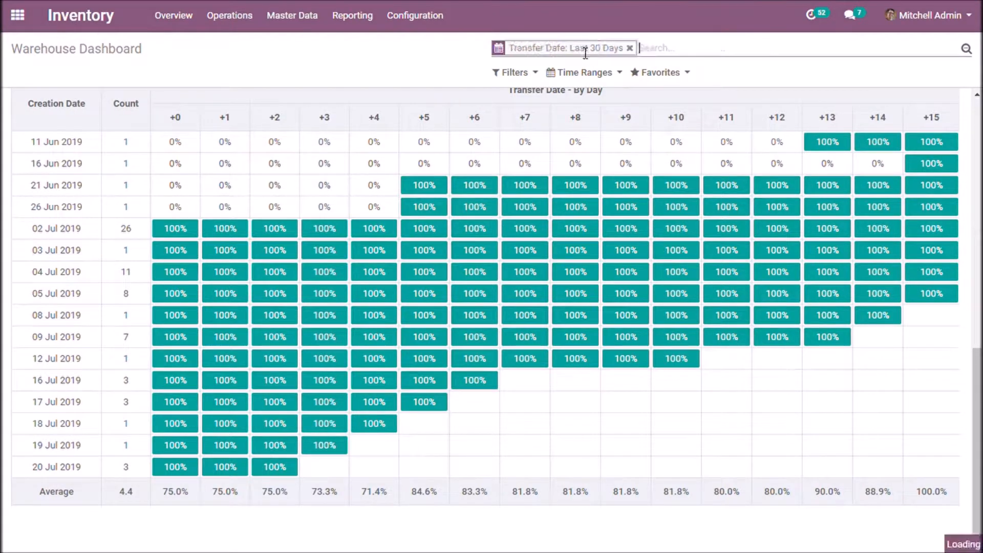
pyautogui.click(629, 48)
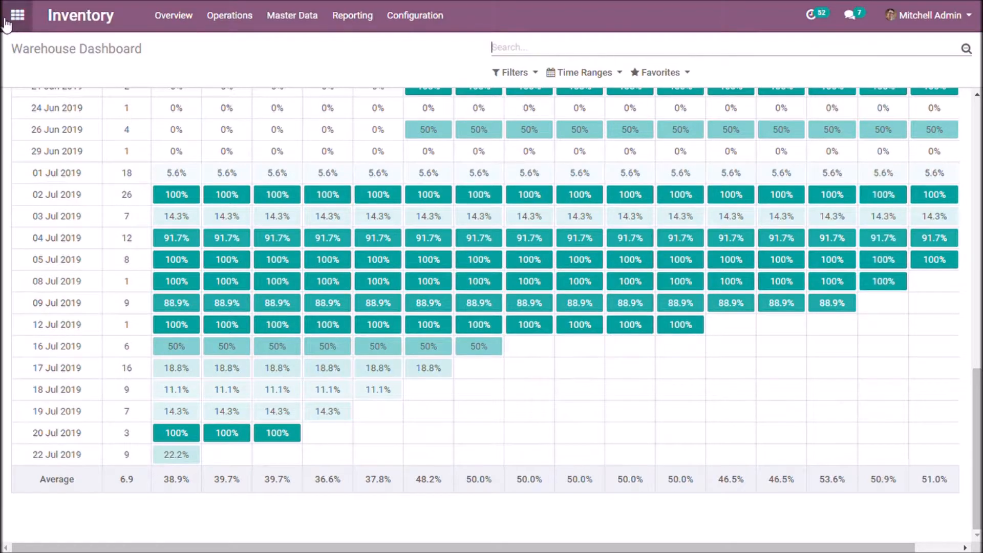
pyautogui.click(17, 15)
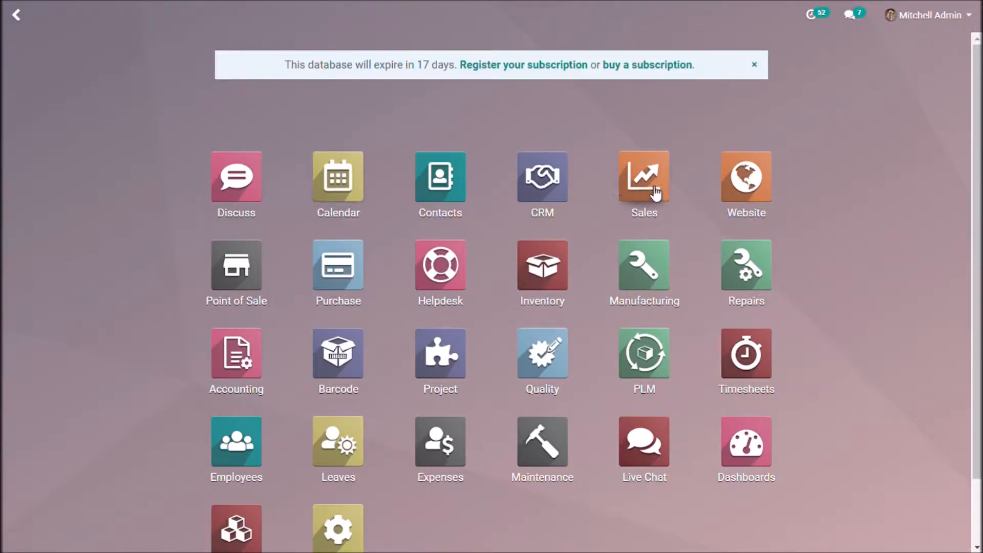
# - Validate SO126's delivery WH/OUT/00056 with all reserved quantities, then return to the apps overview
pyautogui.click(644, 176)
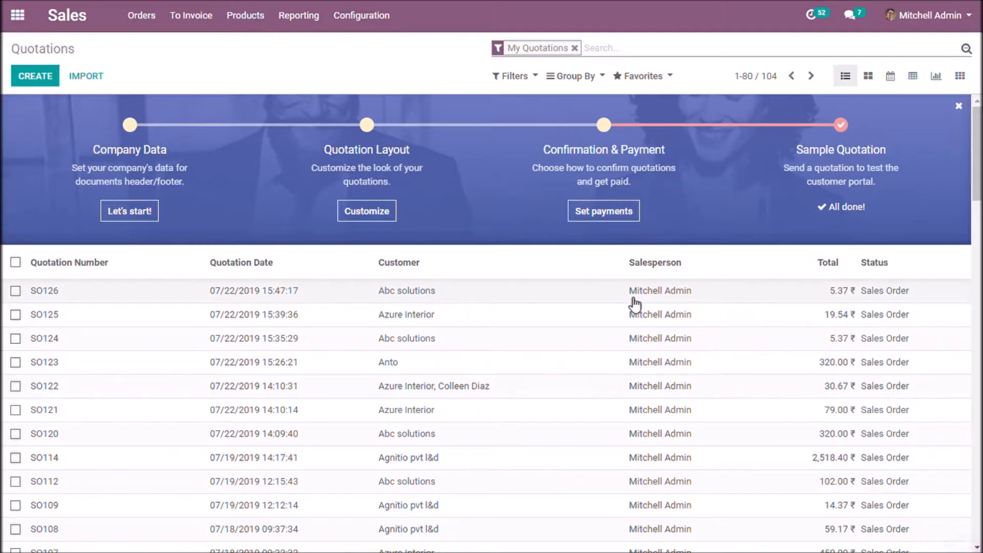
pyautogui.click(43, 291)
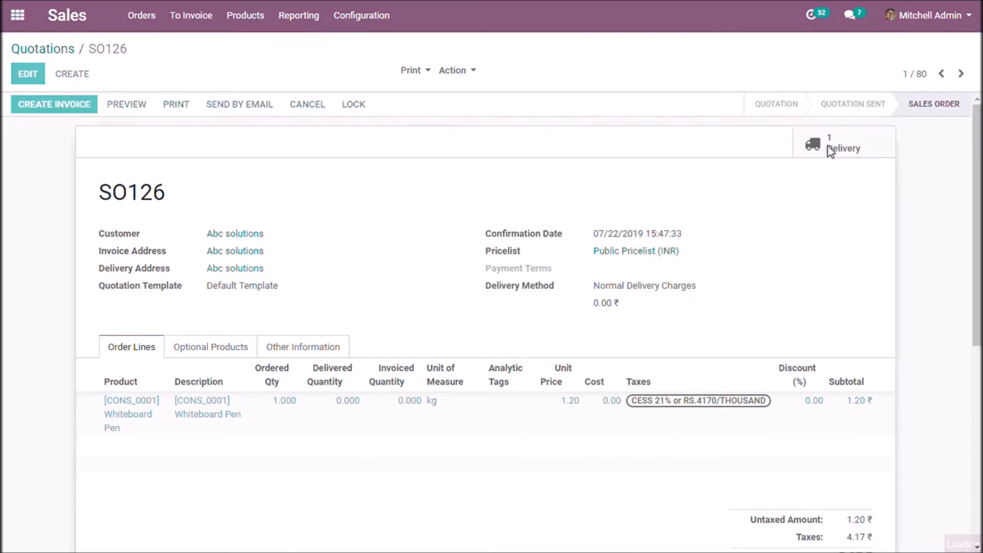
pyautogui.click(831, 144)
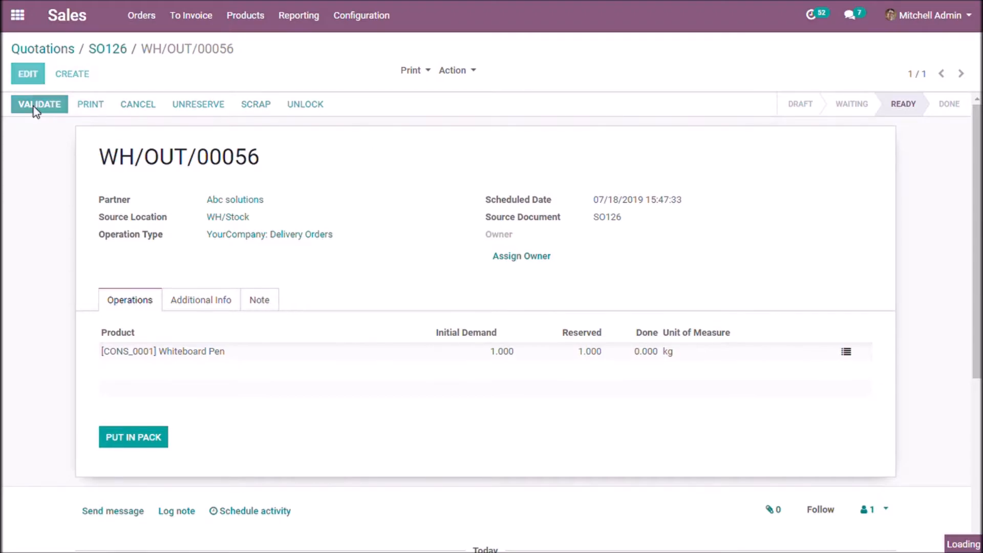
pyautogui.click(39, 105)
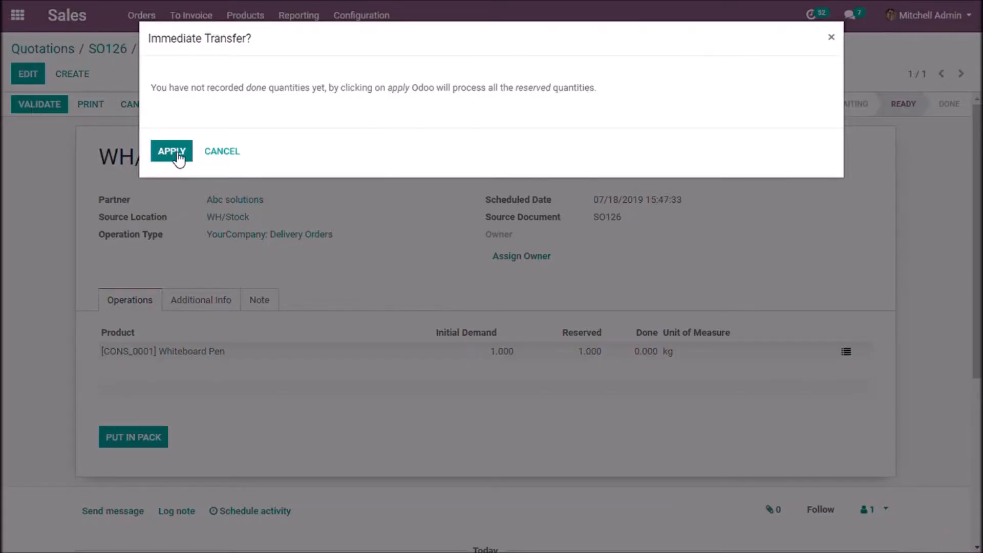
pyautogui.click(171, 151)
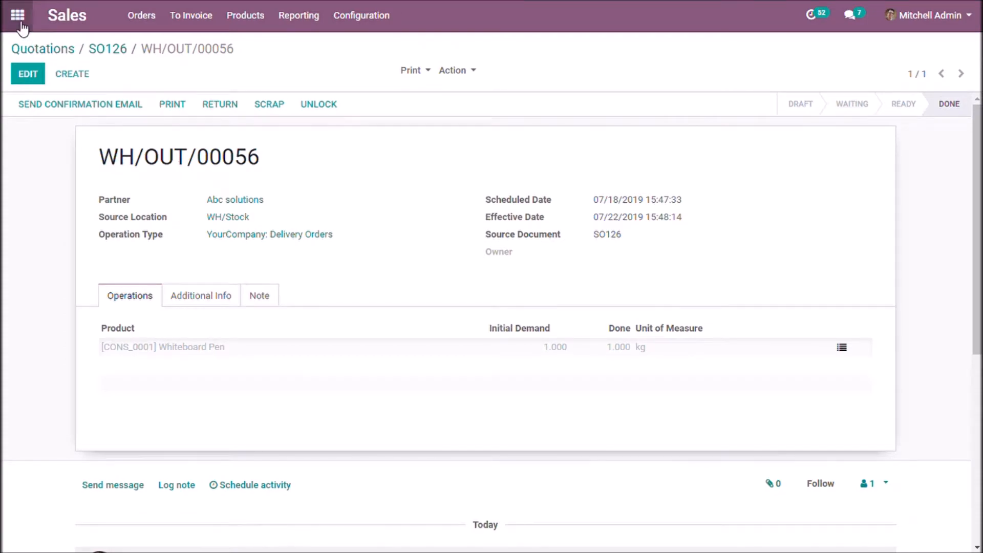
pyautogui.click(19, 16)
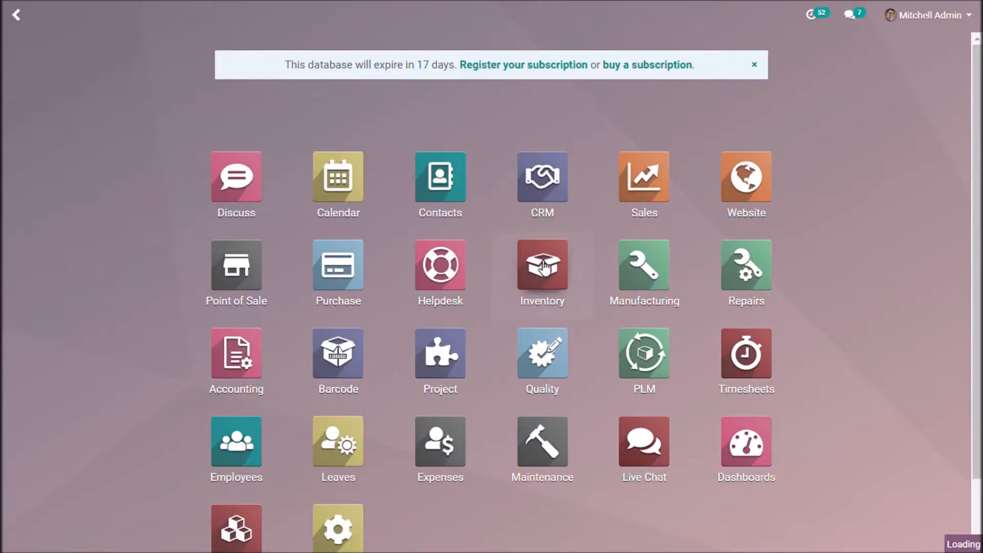
# - On the Warehouse Dashboard without the date filter, open the 22 Jul 2019 +0 cohort transfers
pyautogui.click(541, 265)
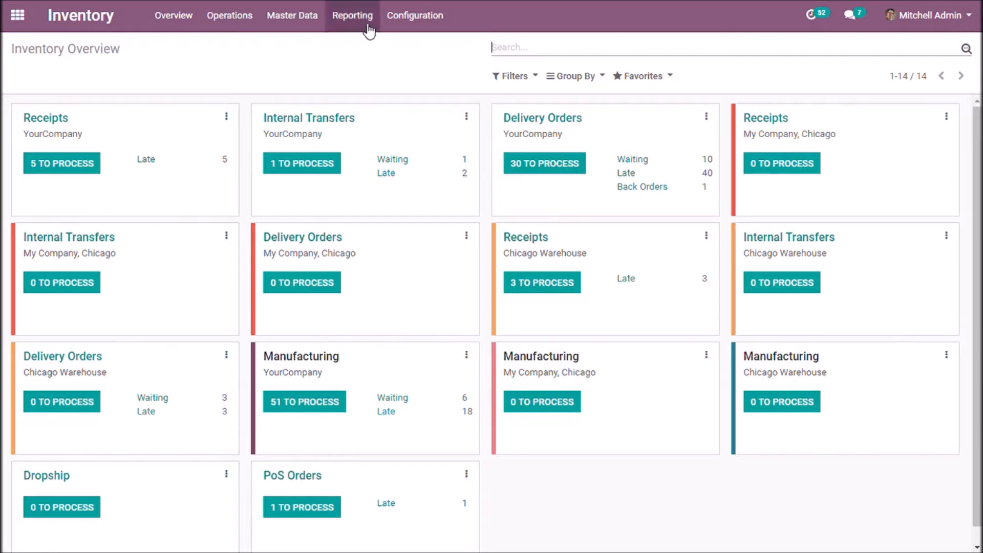
pyautogui.click(352, 16)
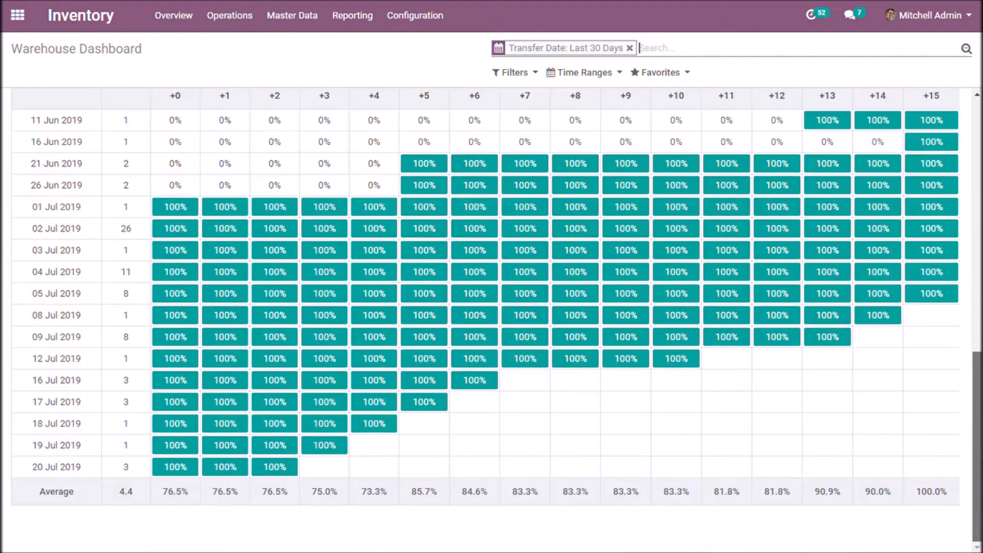
pyautogui.moveTo(649, 86)
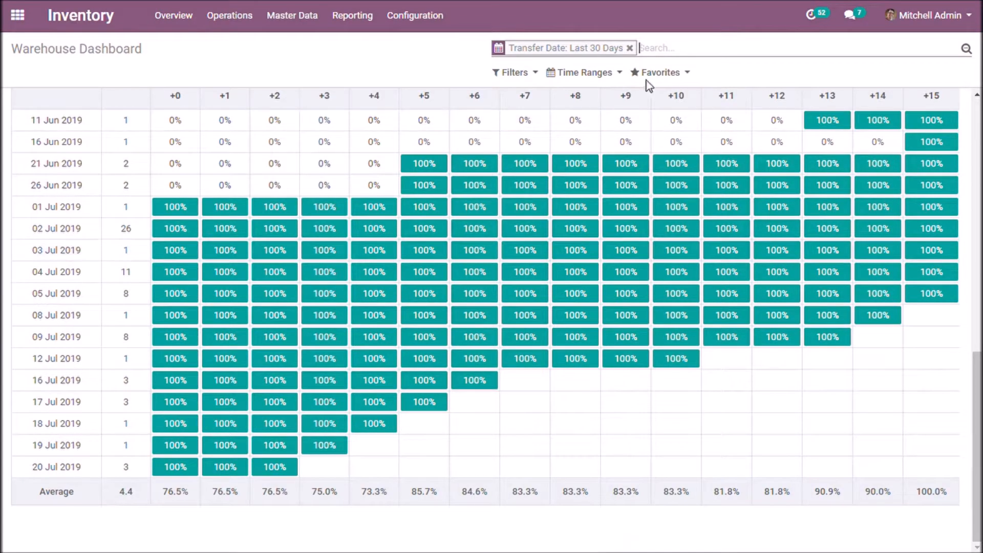
pyautogui.click(630, 47)
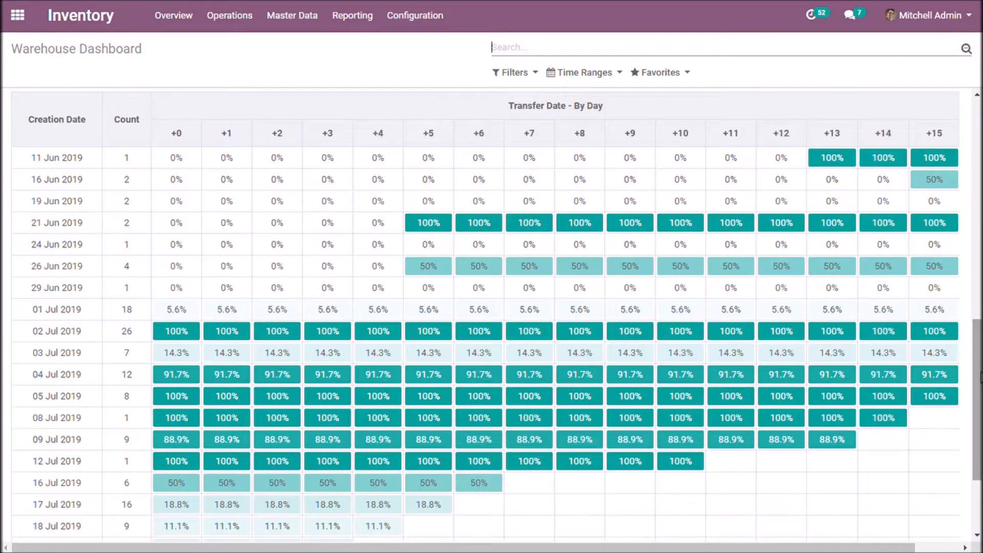
pyautogui.scroll(-3)
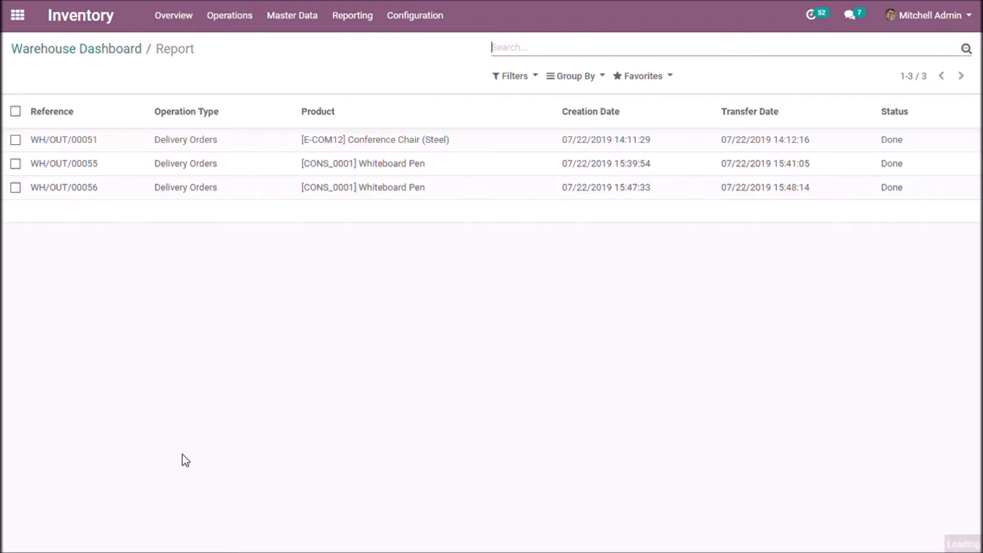
pyautogui.moveTo(134, 267)
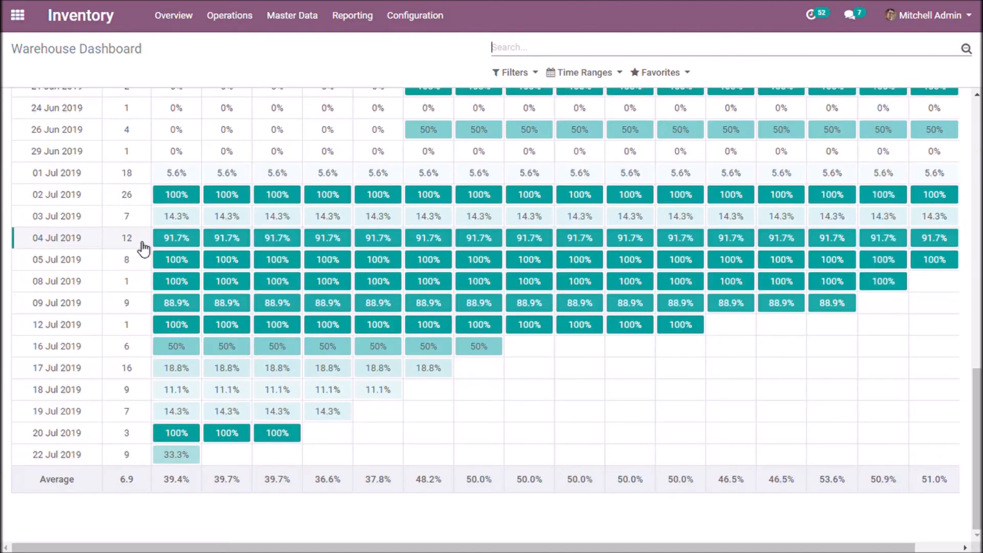
pyautogui.moveTo(181, 455)
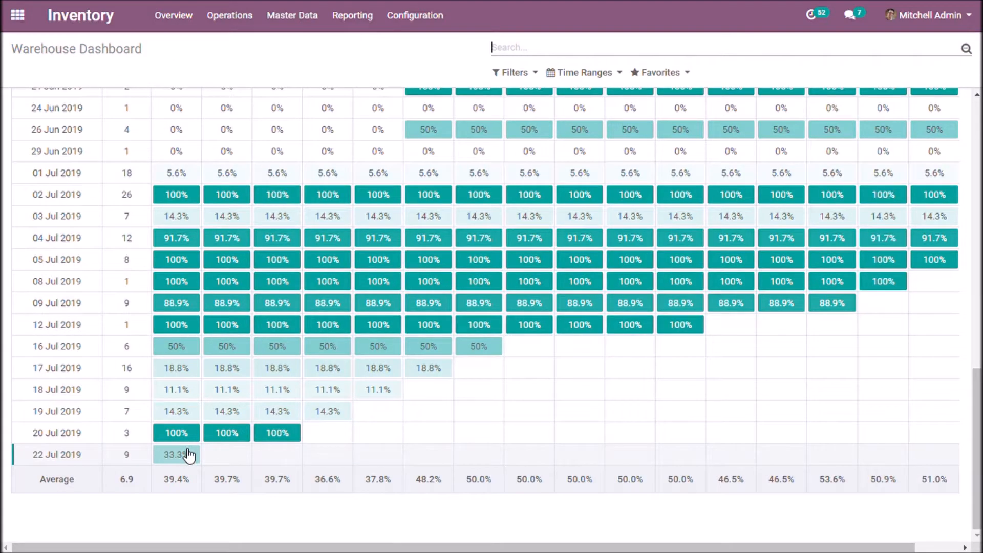
pyautogui.moveTo(186, 455)
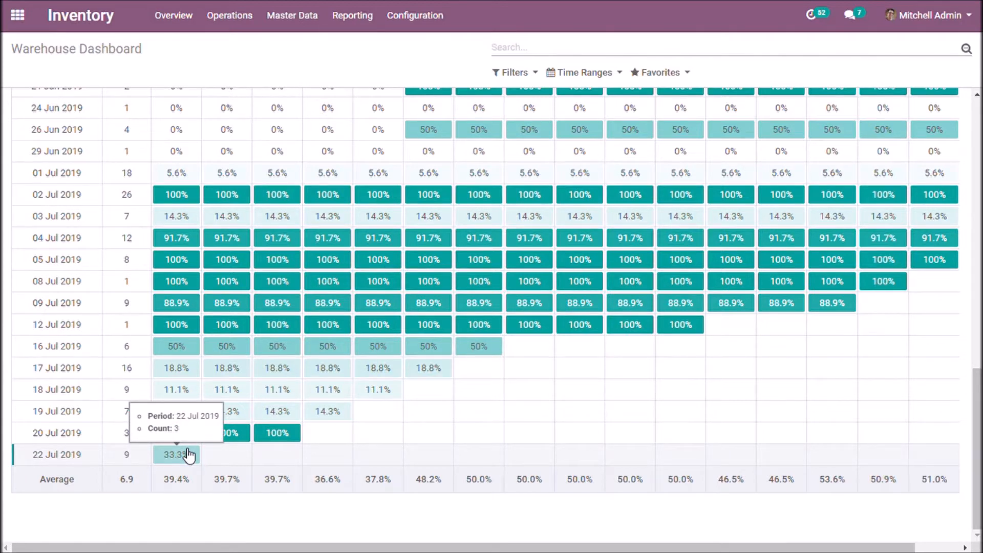
pyautogui.moveTo(306, 453)
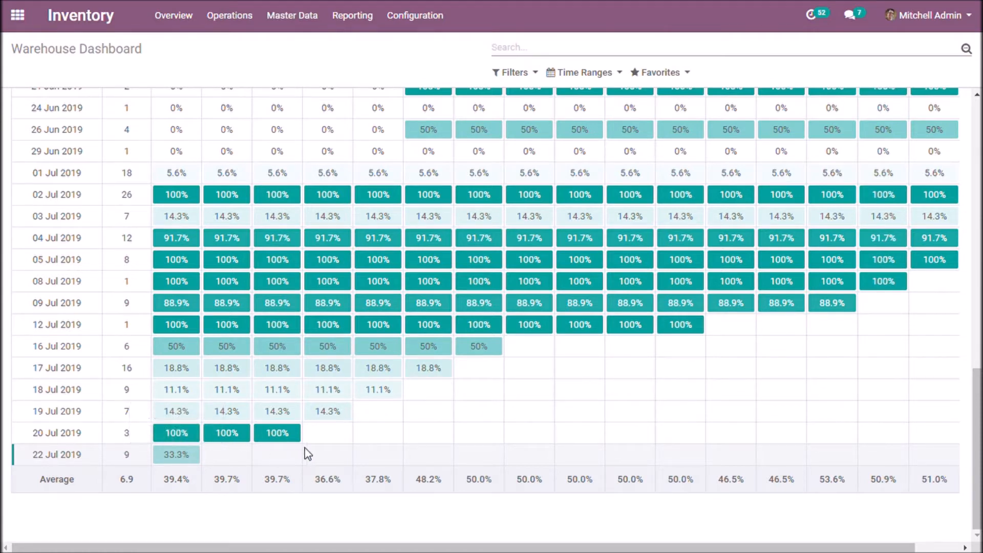
pyautogui.moveTo(187, 457)
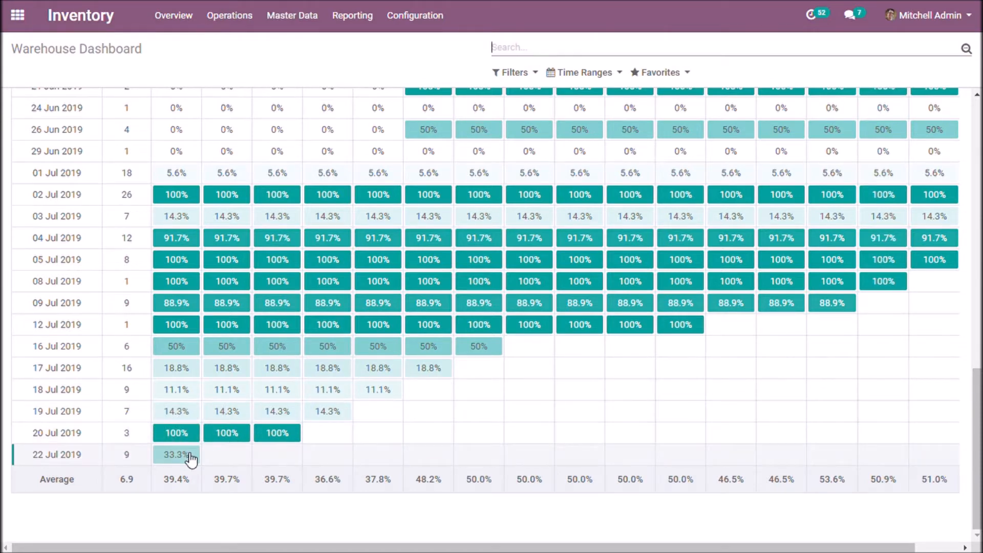
pyautogui.moveTo(188, 459)
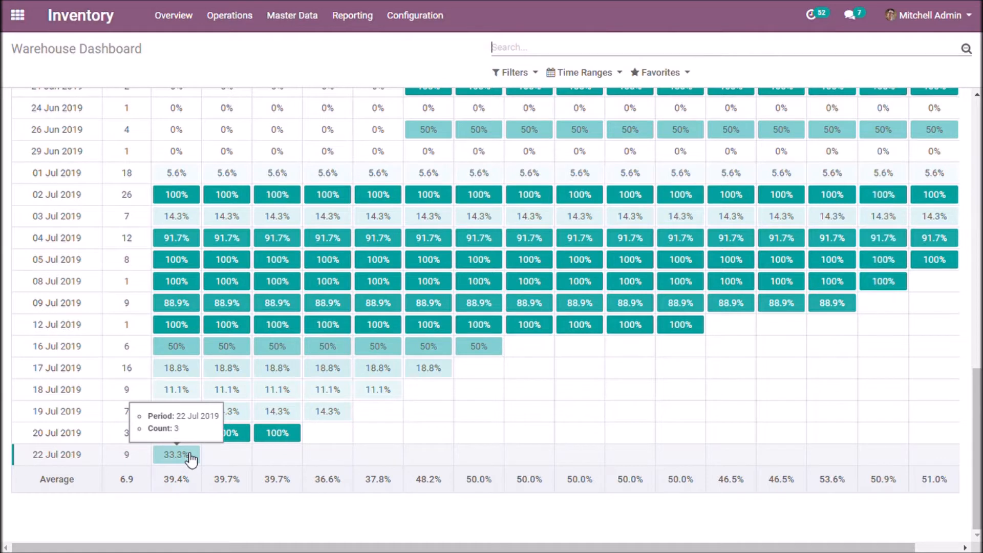
pyautogui.click(176, 454)
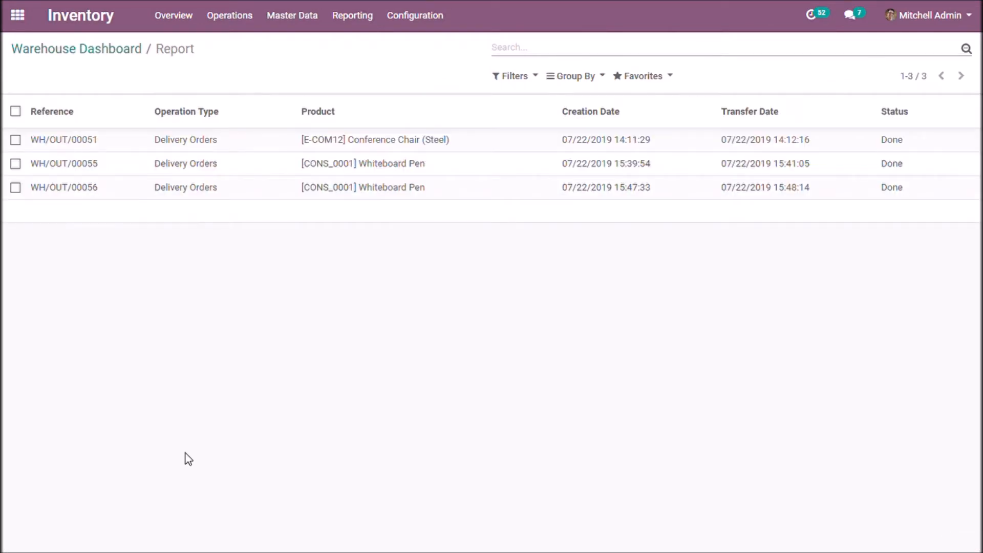
pyautogui.moveTo(580, 266)
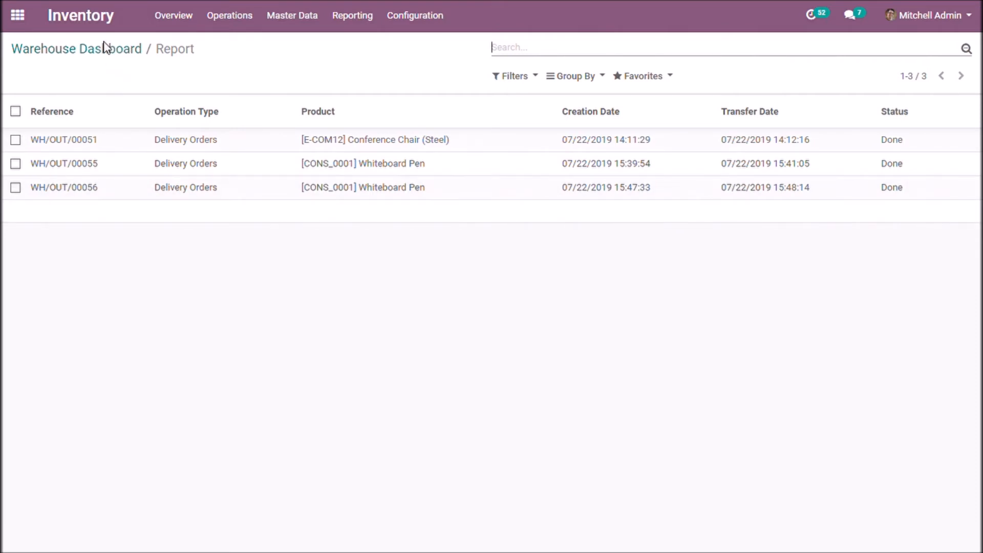
# - Return via the Warehouse Dashboard breadcrumb and scroll to the cohort grid
pyautogui.click(77, 49)
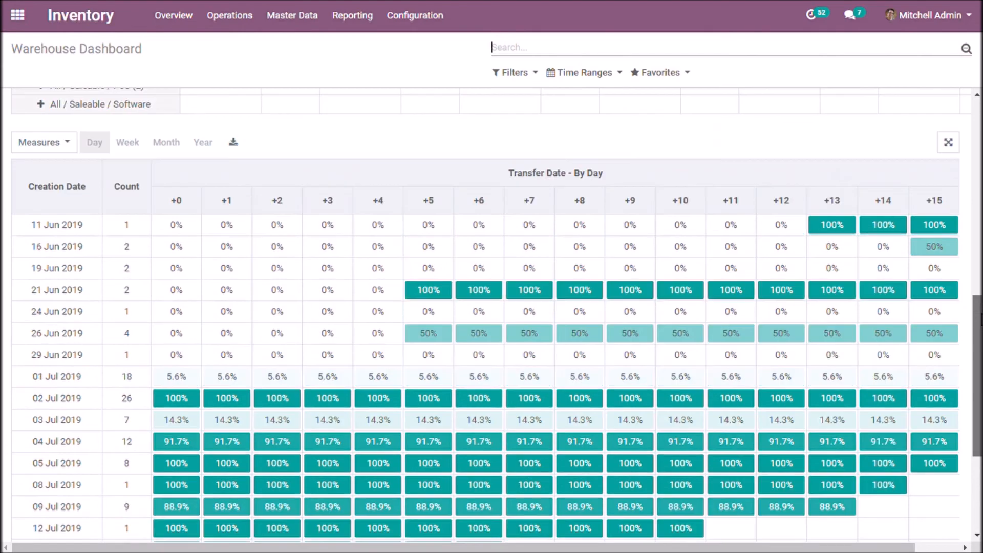
pyautogui.scroll(-3)
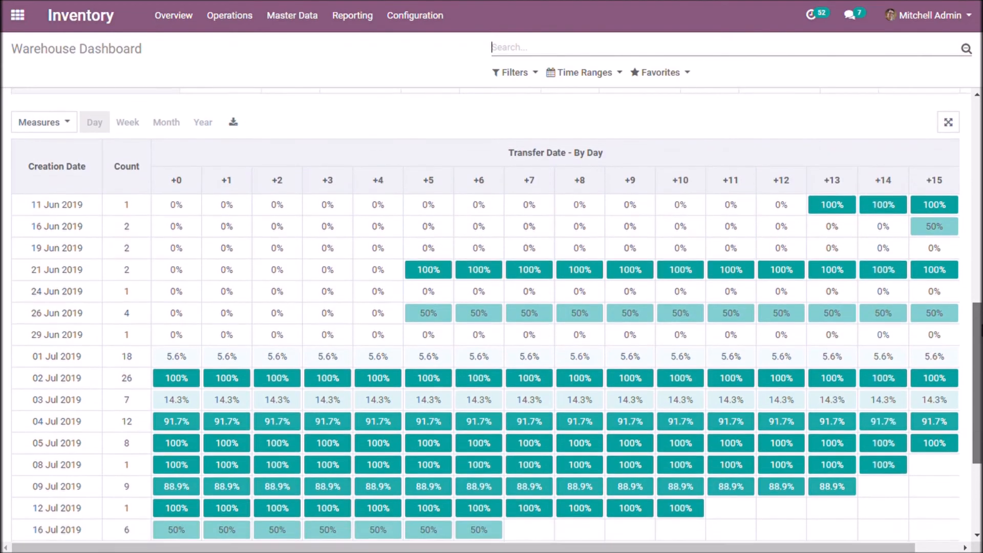